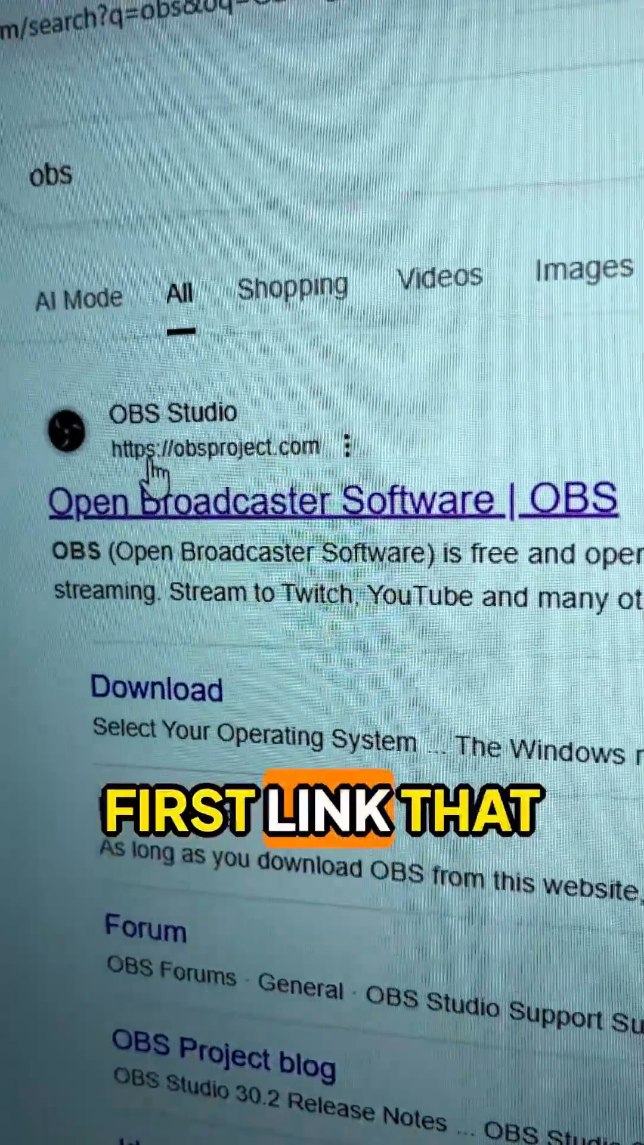
# - Download OBS Studio from obsproject.com and launch the installer from recent downloads
pyautogui.click(274, 501)
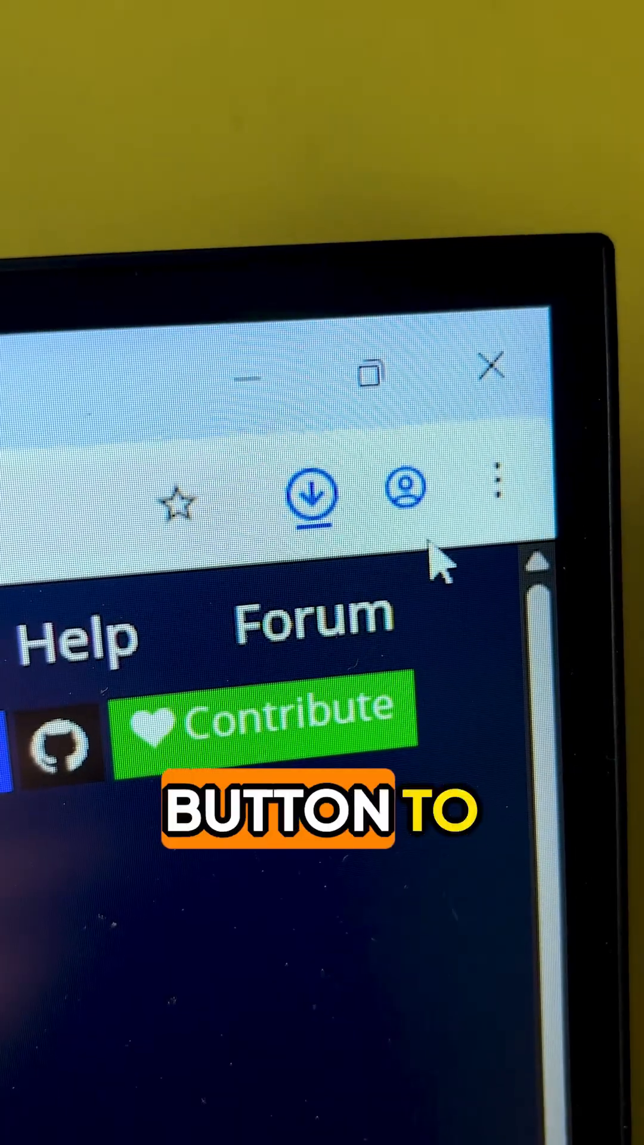
pyautogui.click(310, 497)
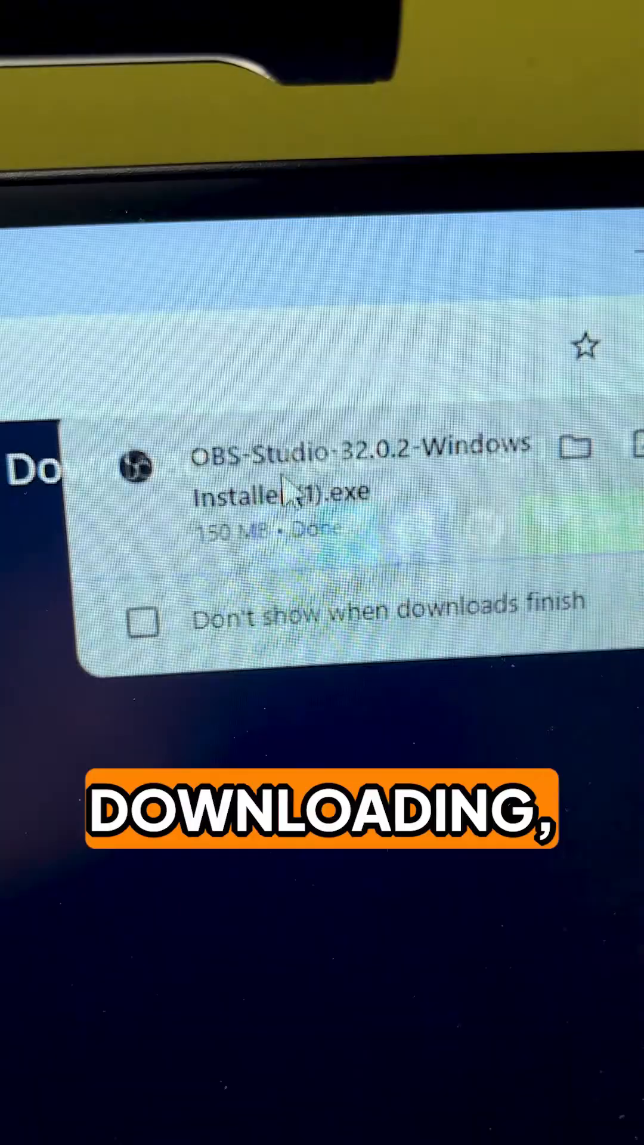
pyautogui.doubleClick(292, 489)
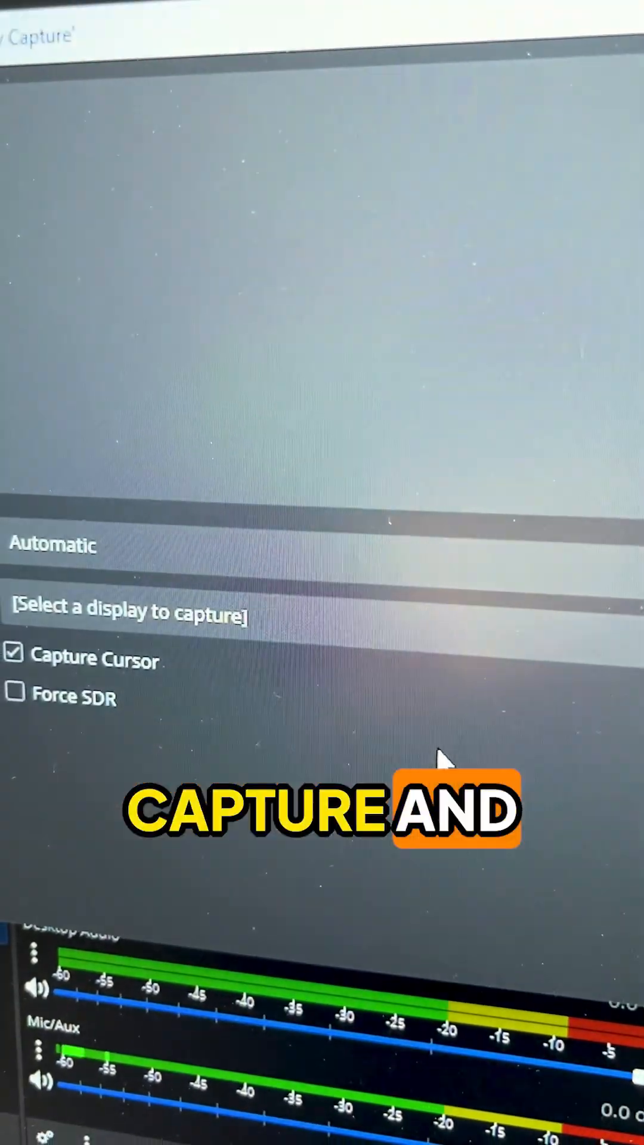
# - Confirm the Display Capture source settings with OK
pyautogui.click(131, 610)
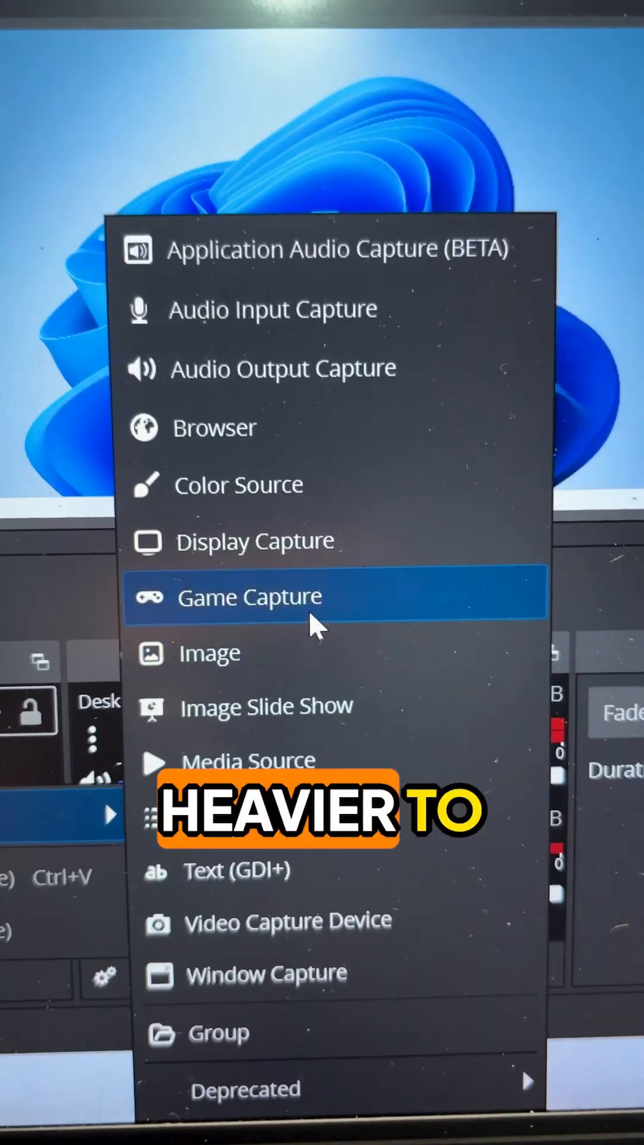
# - Choose Game Capture from the source-type list
pyautogui.click(248, 595)
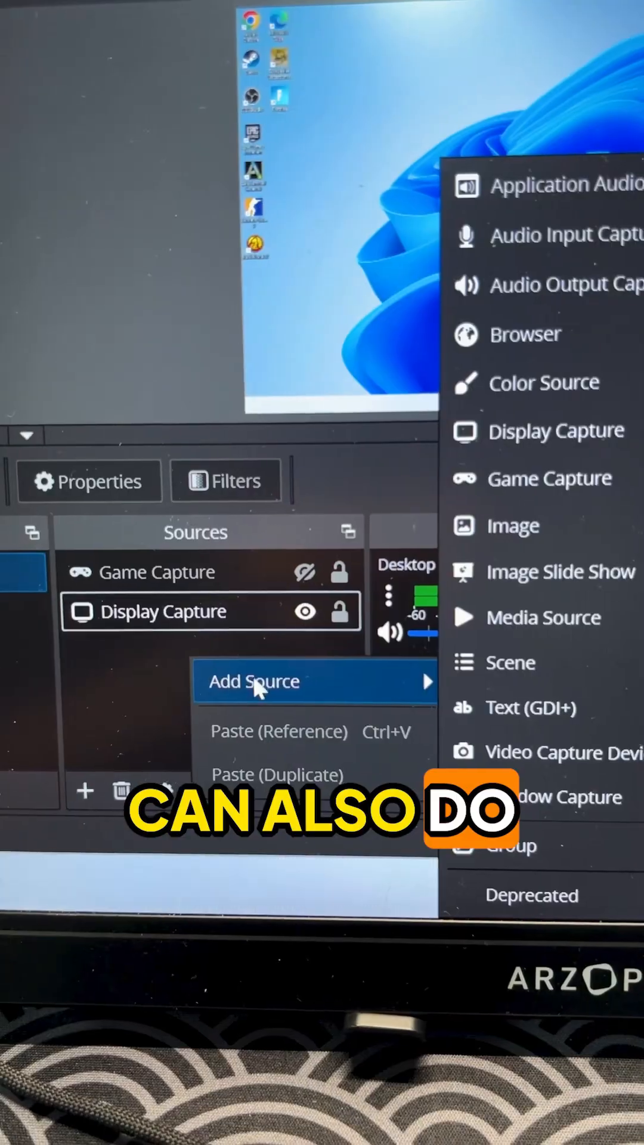
# - Choose Video Capture Device from the source-type list for the webcam
pyautogui.click(566, 753)
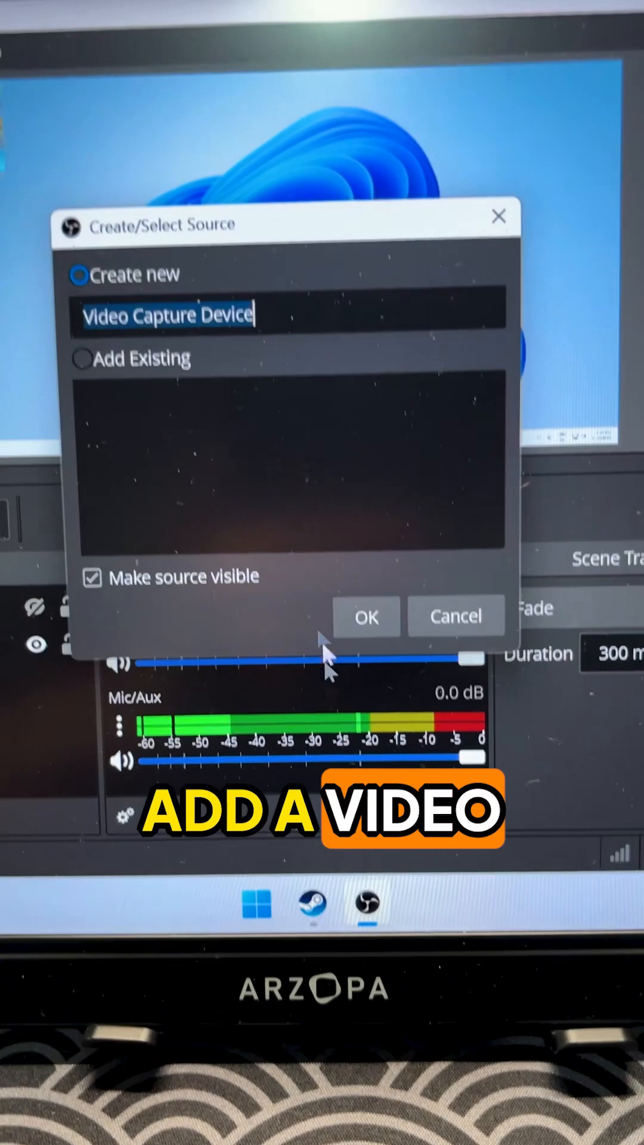